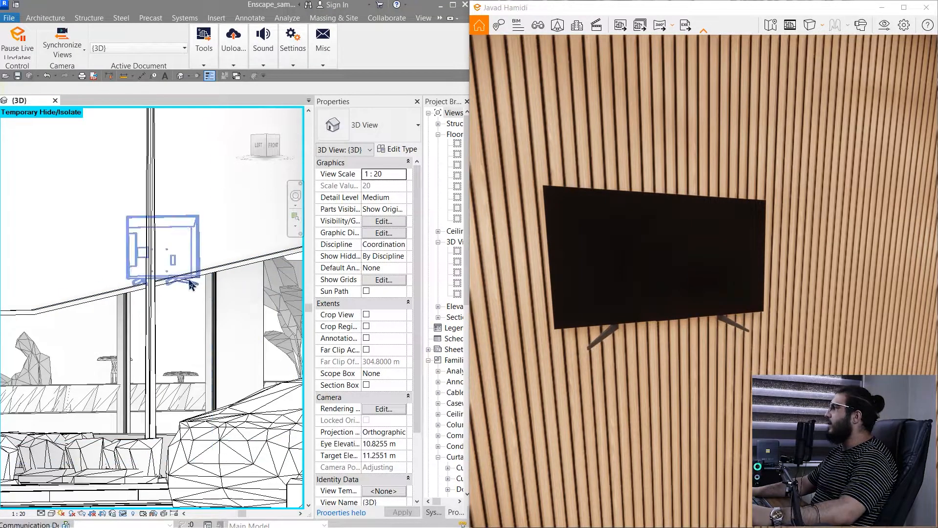
Select the wall-mounted Sony TV and bring up its type properties.
click(161, 248)
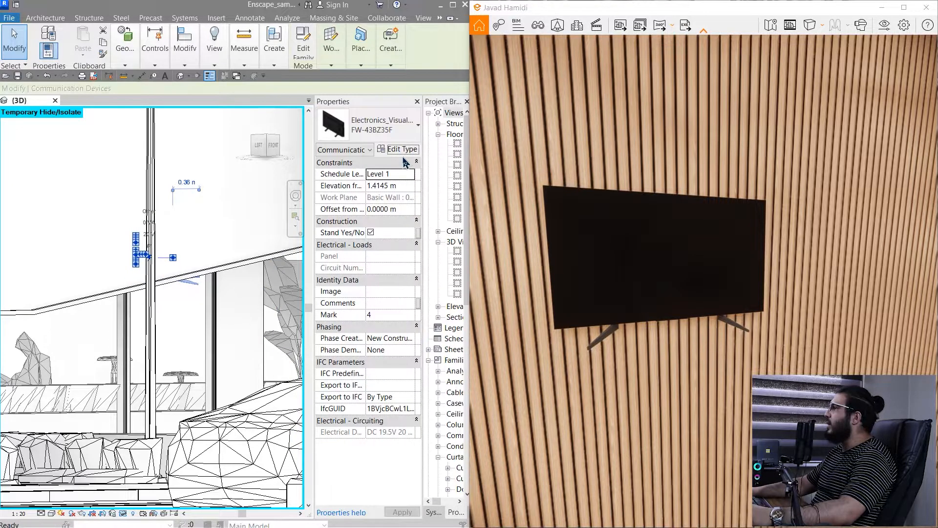
click(403, 148)
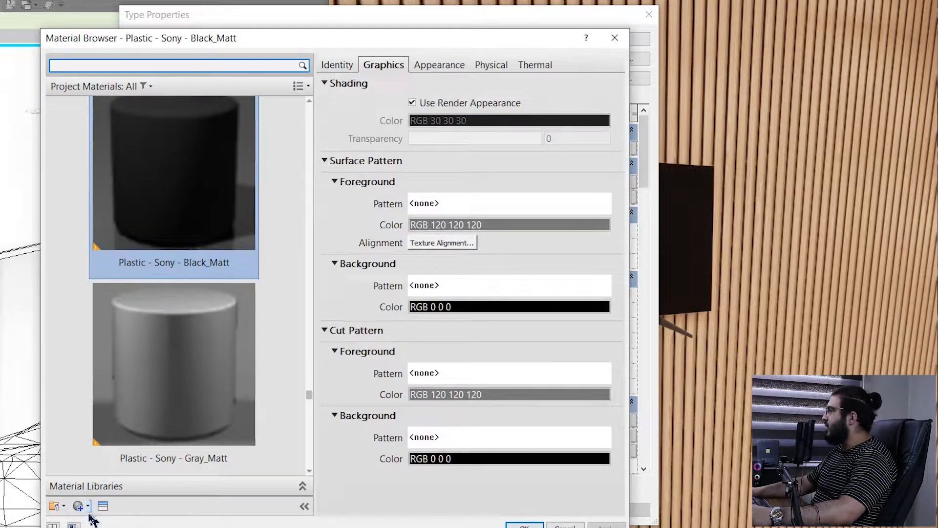
Add a new material named TAT VIDEO to the TV screen and confirm it.
click(76, 505)
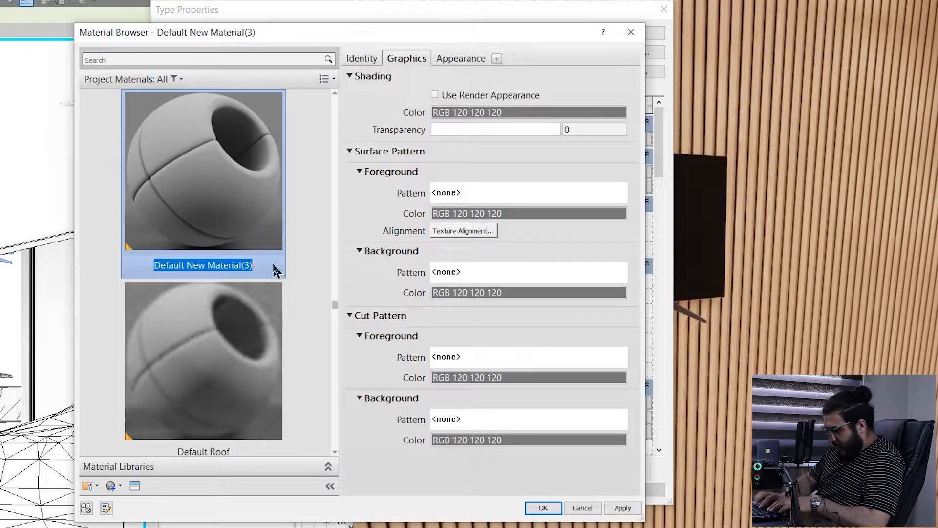
text(TAT VIDEO)
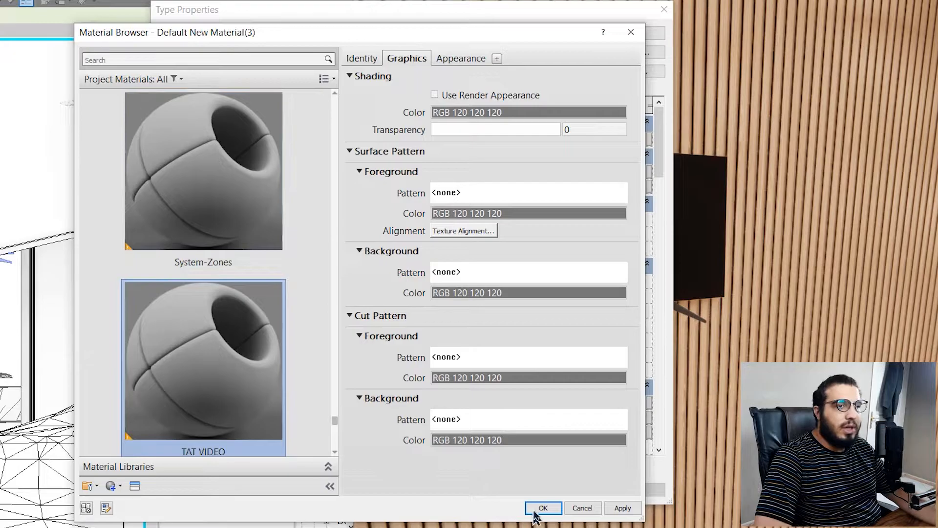
click(542, 507)
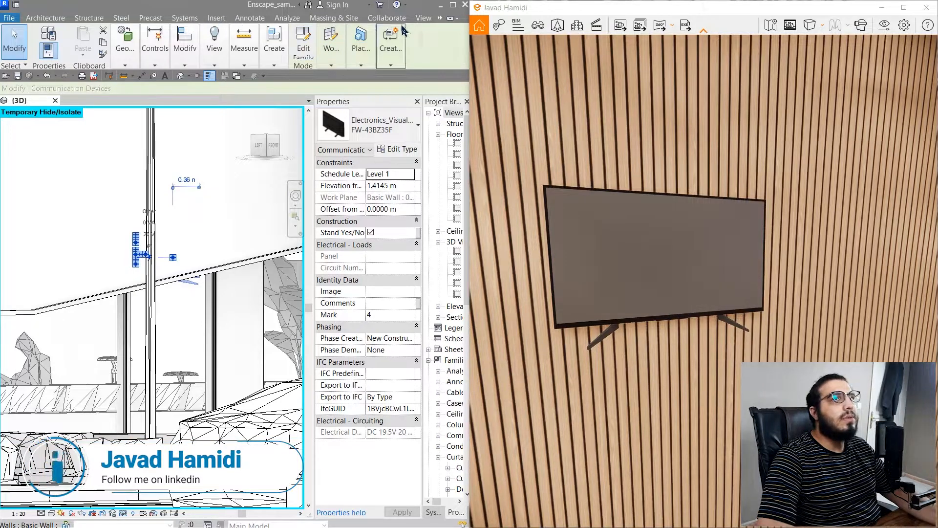
Launch the Enscape Material Editor from the ribbon and filter its list to 'TAT'.
click(443, 17)
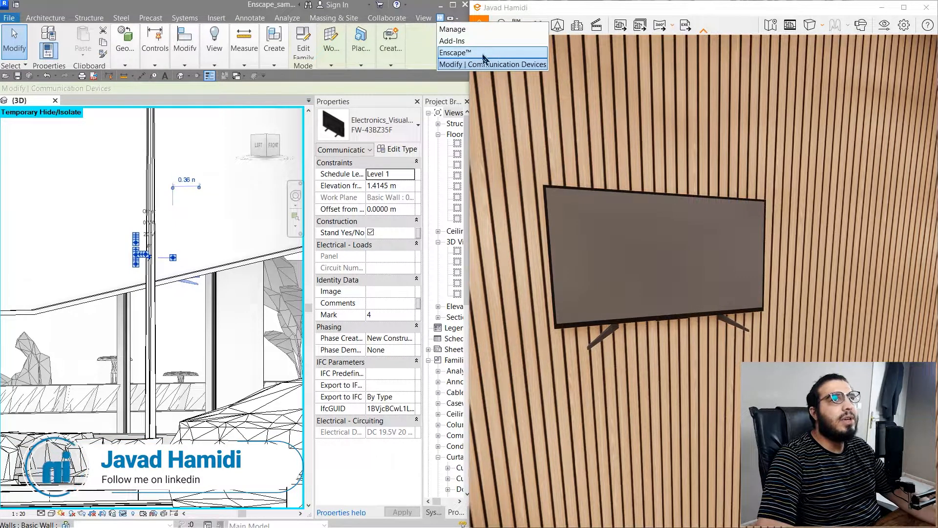
click(455, 52)
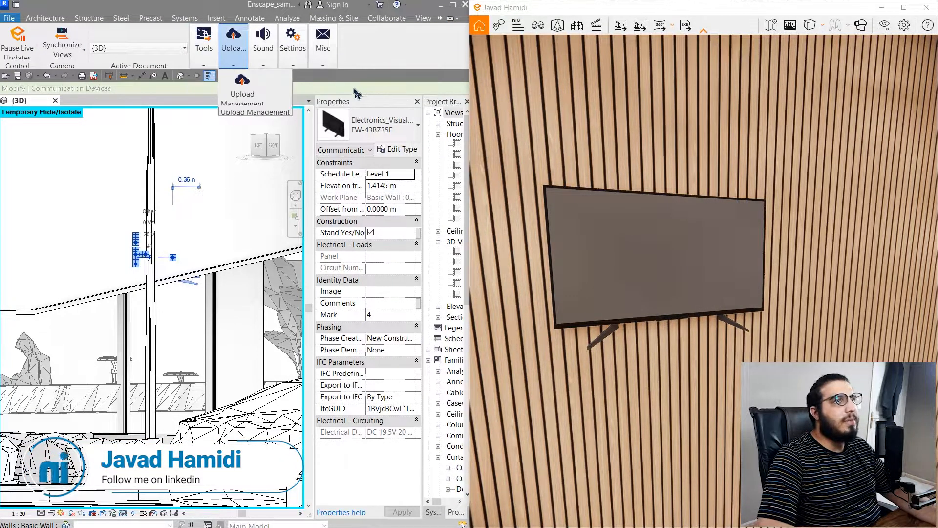
click(203, 44)
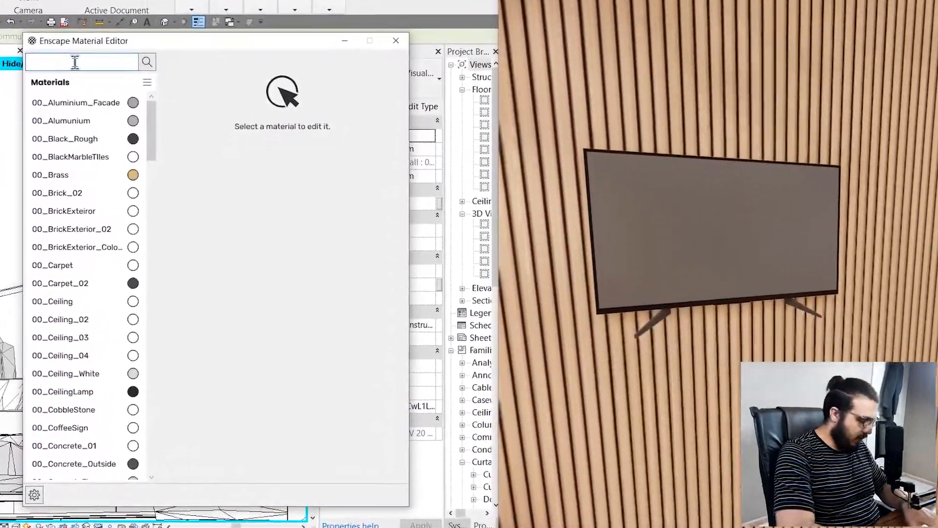
text(TAT)
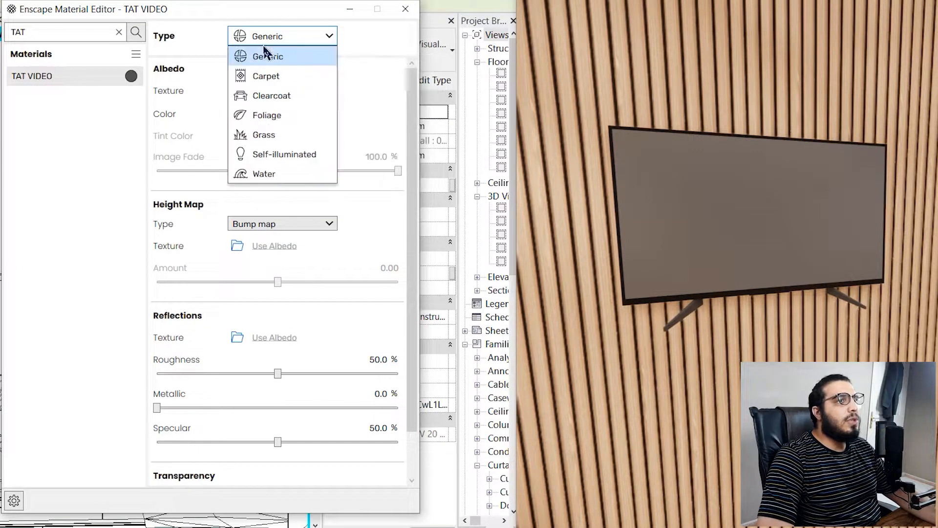
Switch TAT VIDEO to the Self-illuminated type and lower its luminance to 5 cd/m².
click(283, 155)
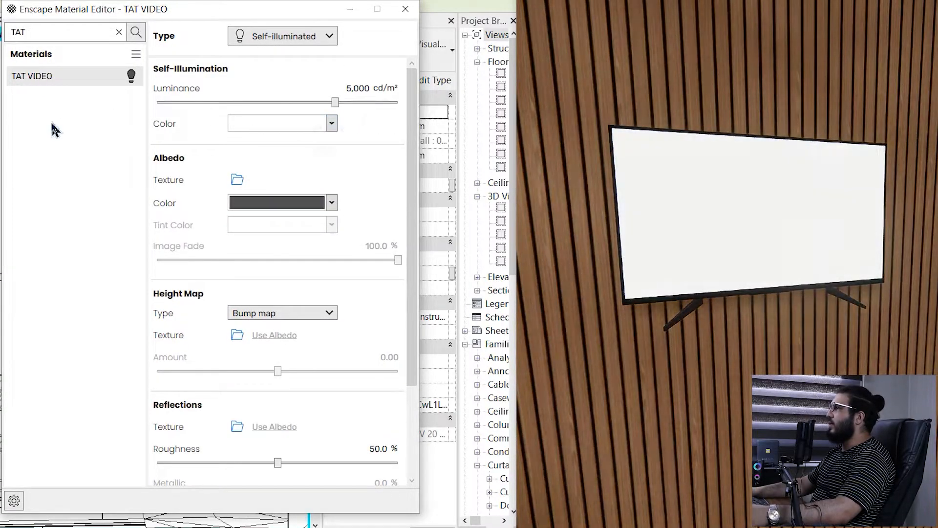
mouse_move(334, 103)
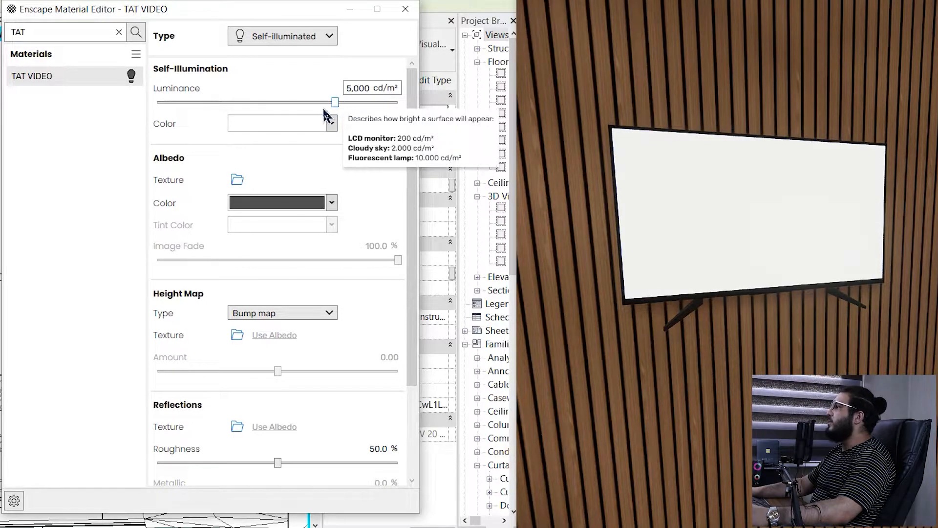
drag(335, 102, 223, 102)
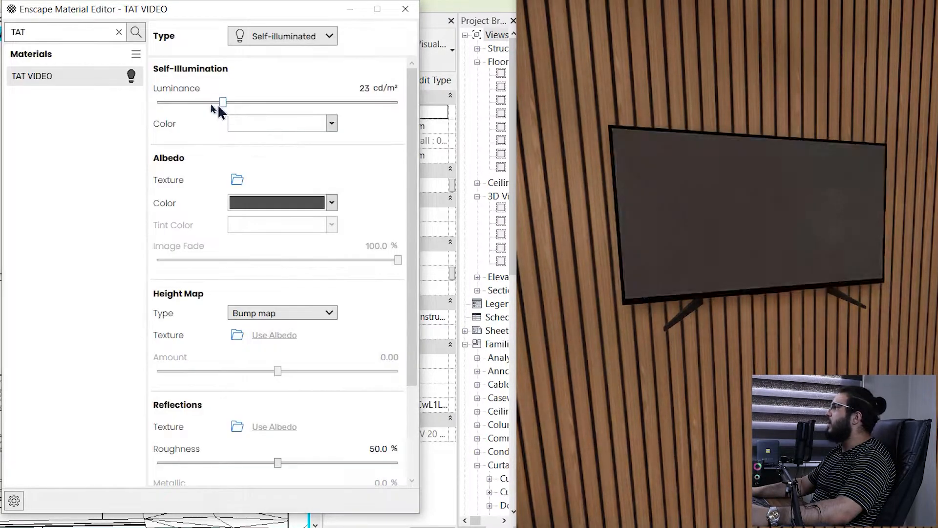
drag(223, 103, 195, 103)
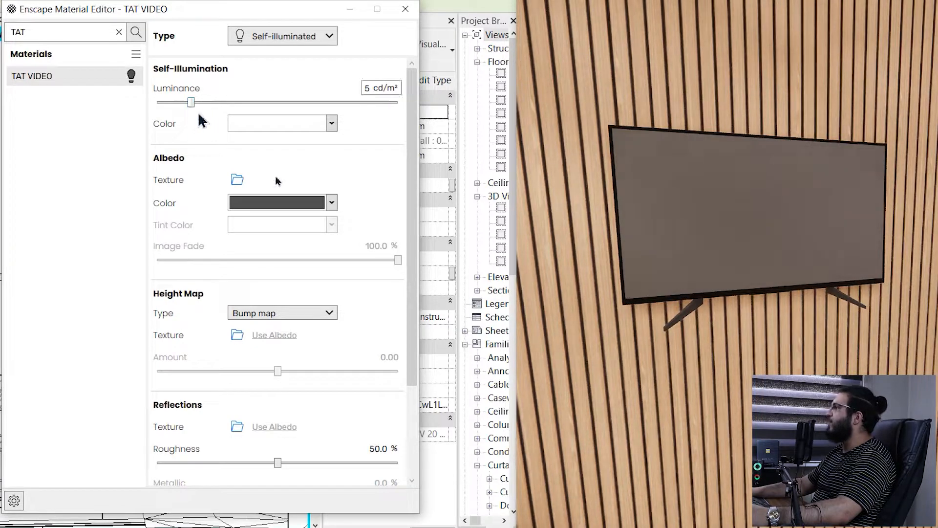
mouse_move(276, 202)
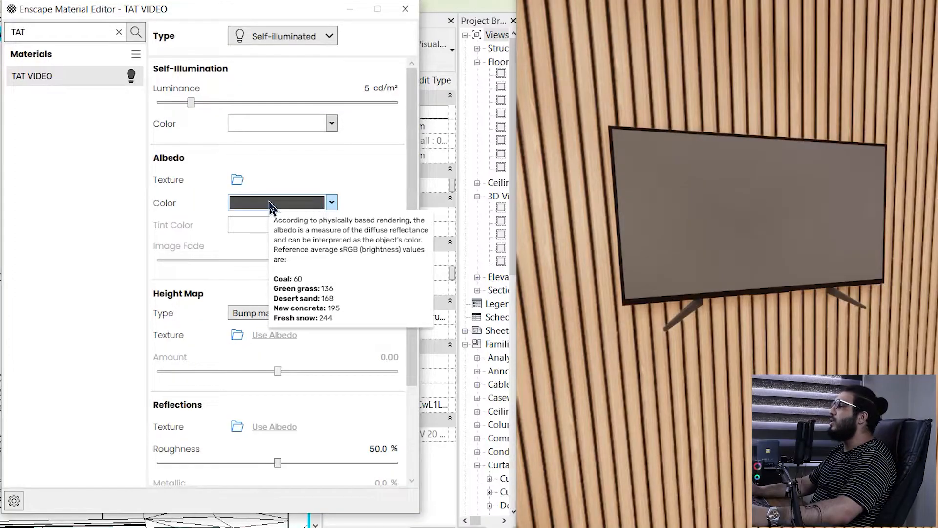
mouse_move(237, 180)
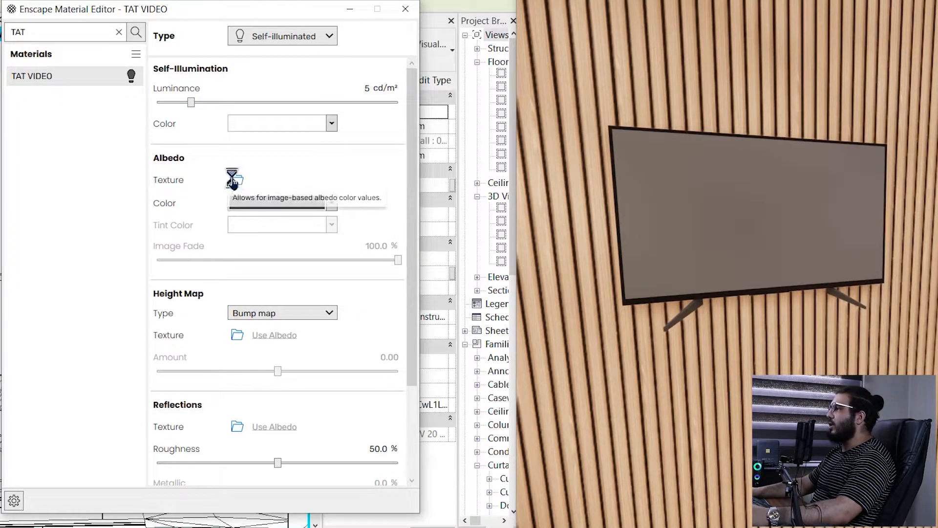
Browse for an albedo texture and load loading_bar.mp4 from the pack folder.
click(234, 180)
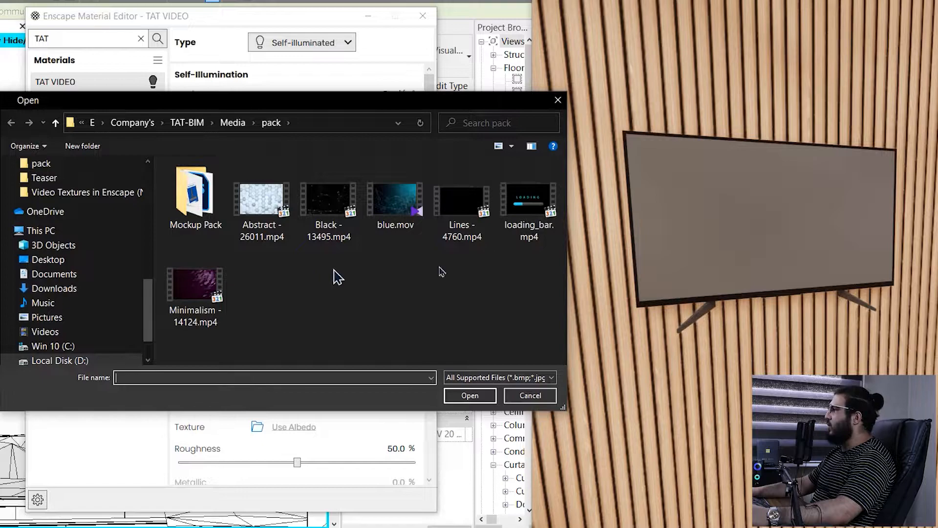
mouse_move(534, 255)
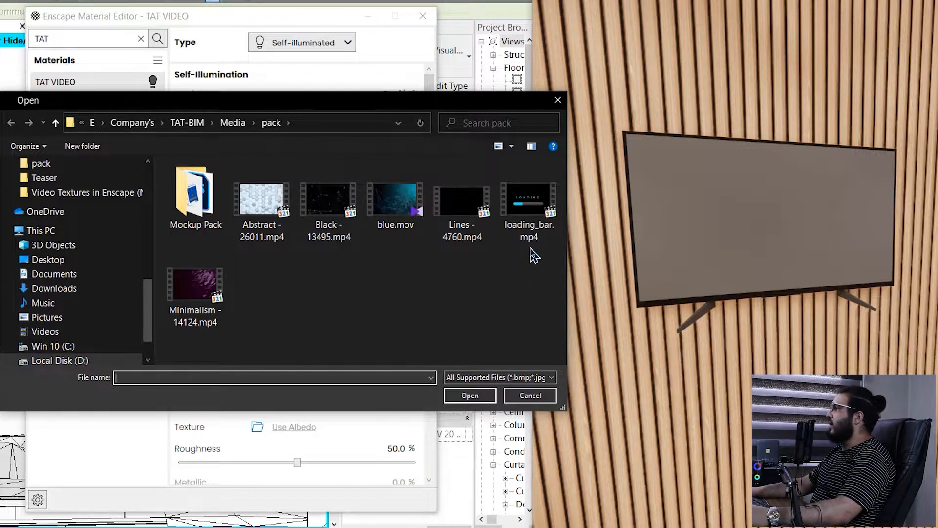
mouse_move(515, 310)
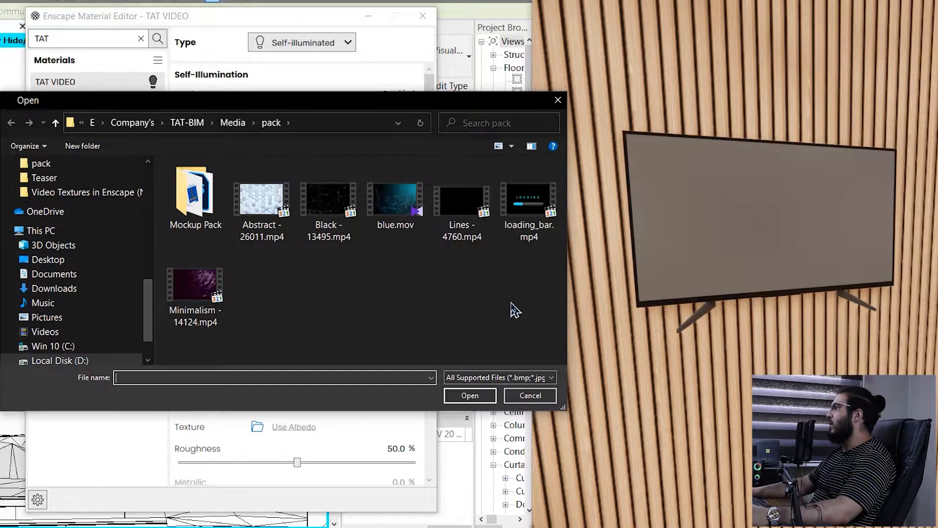
mouse_move(367, 346)
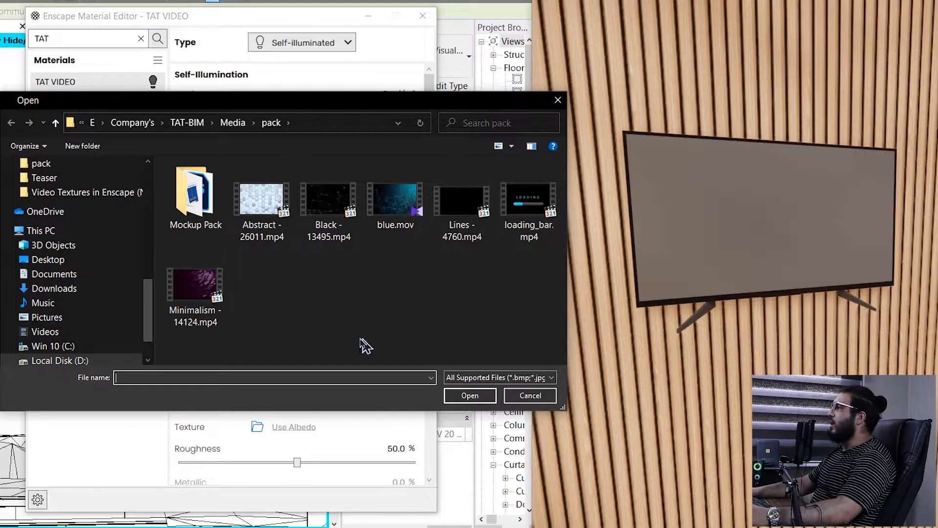
mouse_move(457, 297)
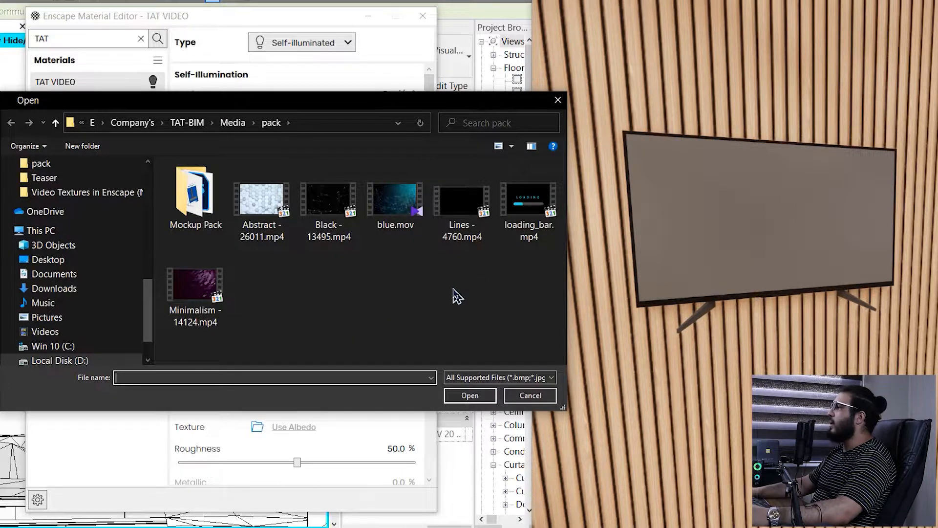
click(528, 395)
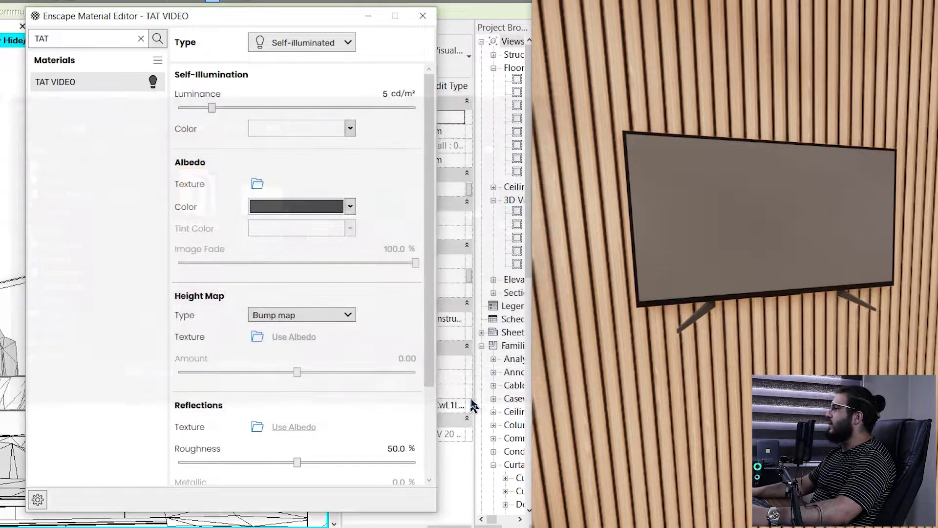
Enable explicit texture transformation and set the video texture height to 0.6 m (1 m wide).
click(257, 184)
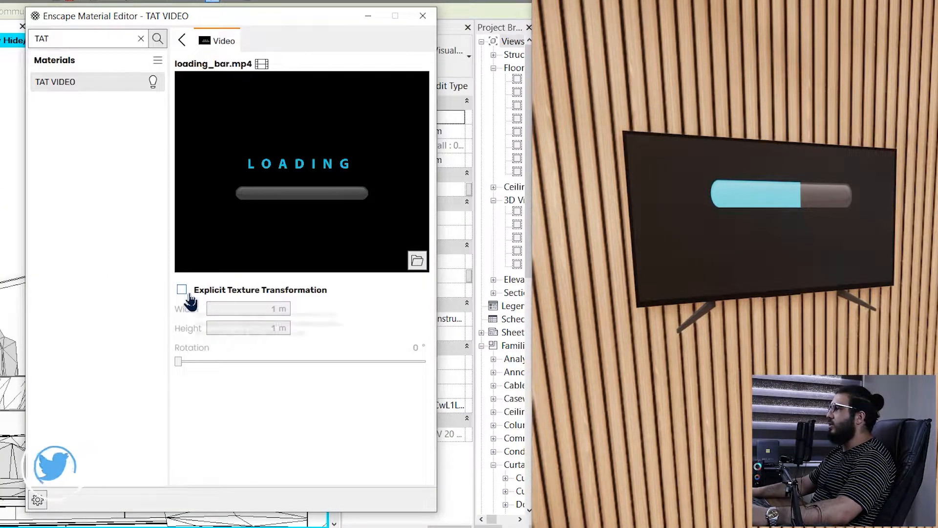
click(182, 289)
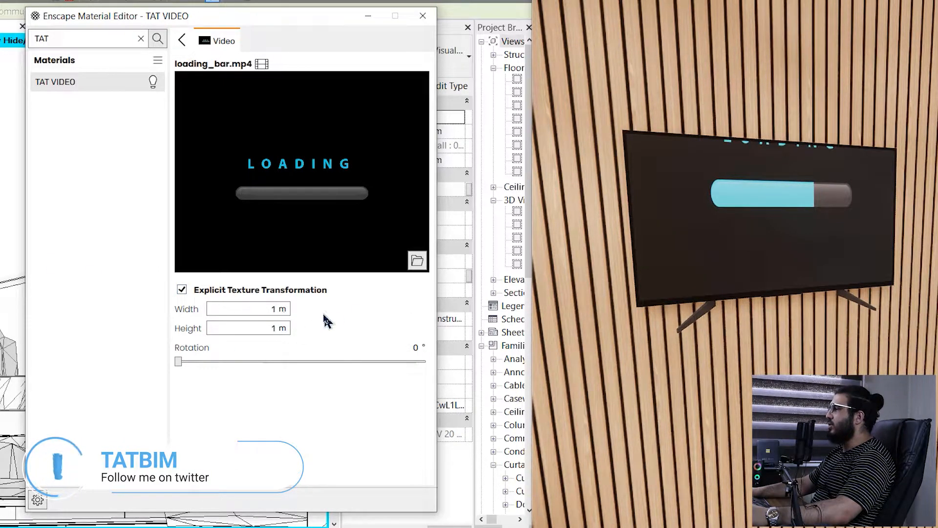
click(246, 329)
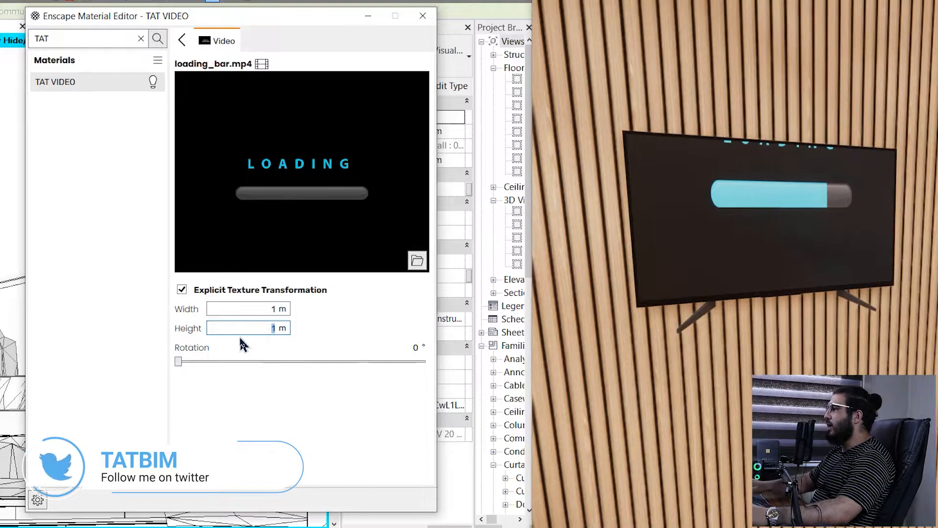
text(0.5)
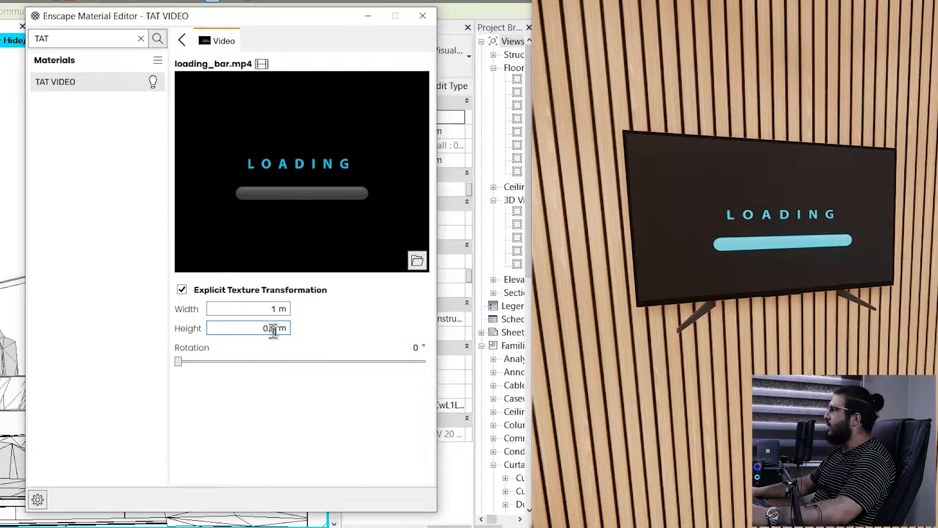
text(0.6)
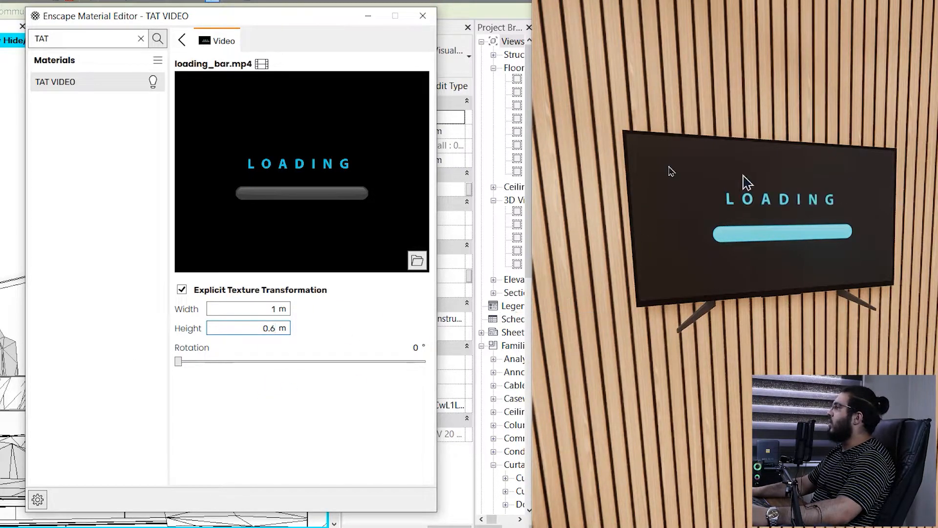
click(182, 40)
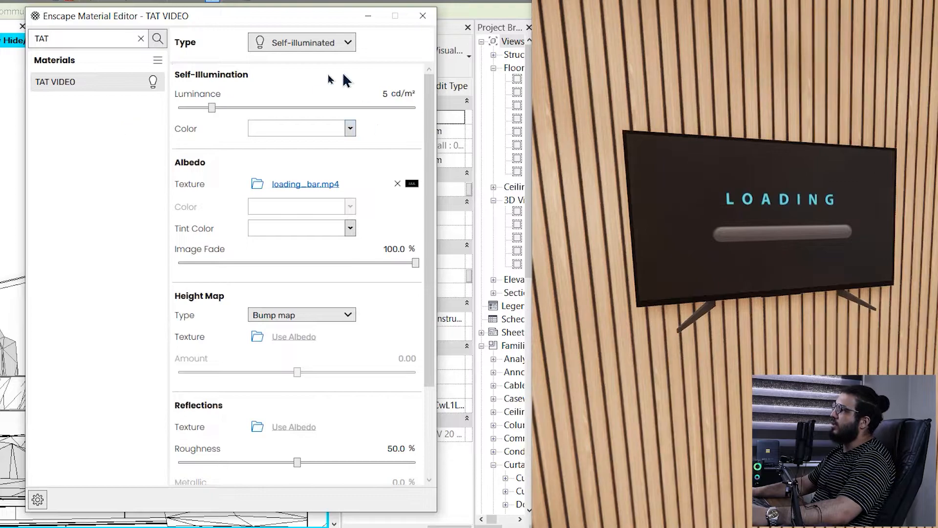
mouse_move(818, 223)
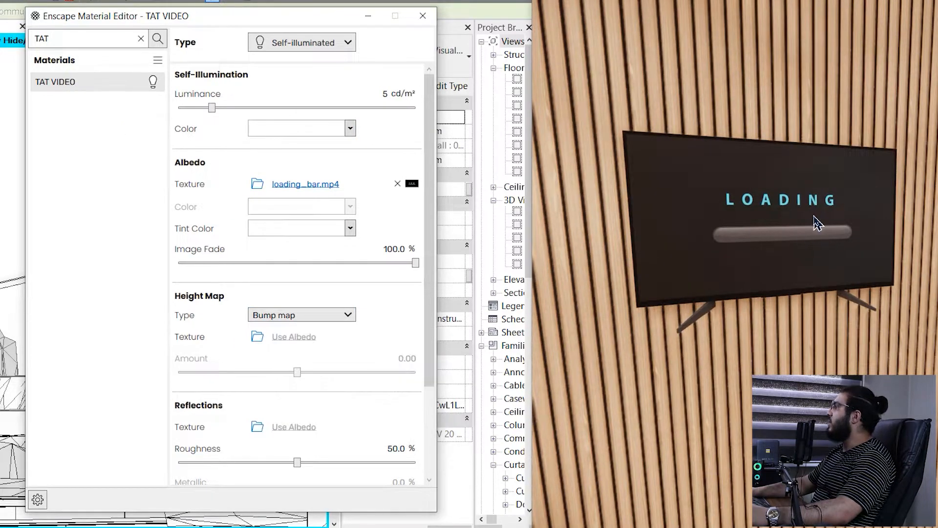
mouse_move(658, 350)
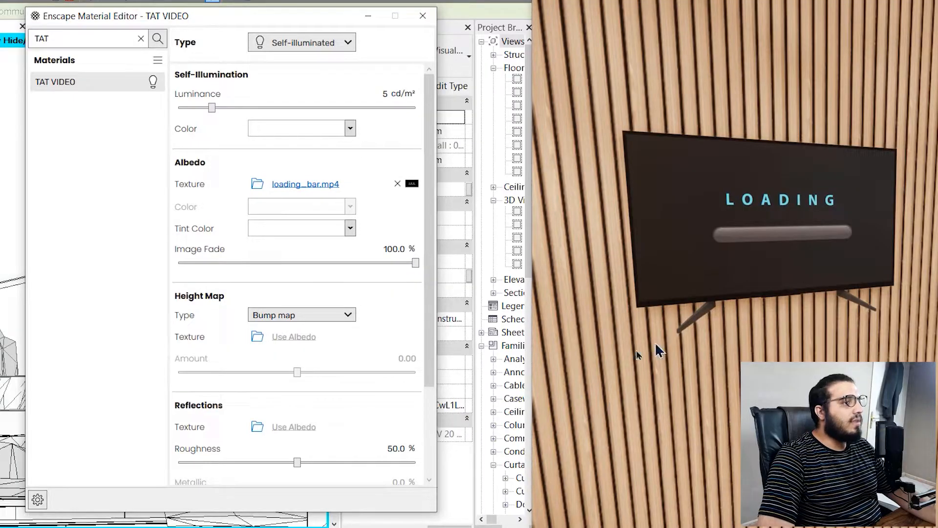
scroll(down, 3)
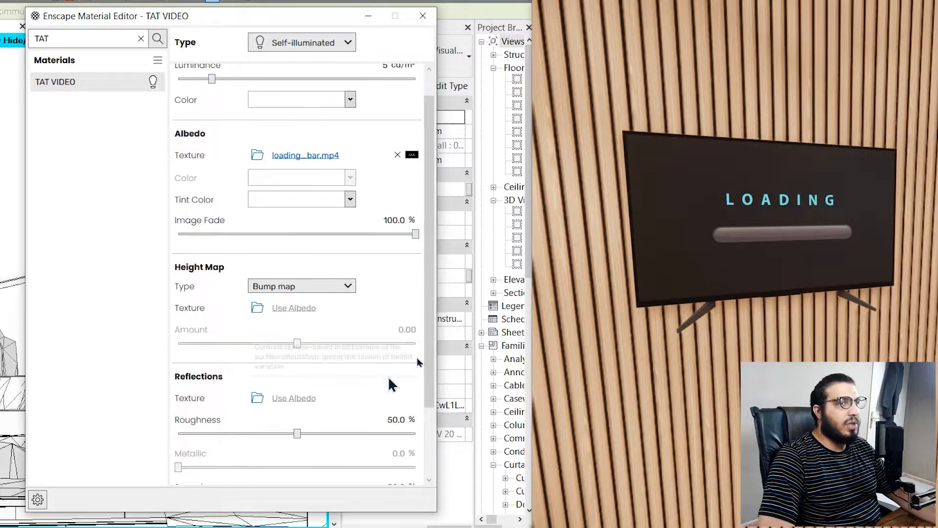
scroll(down, 3)
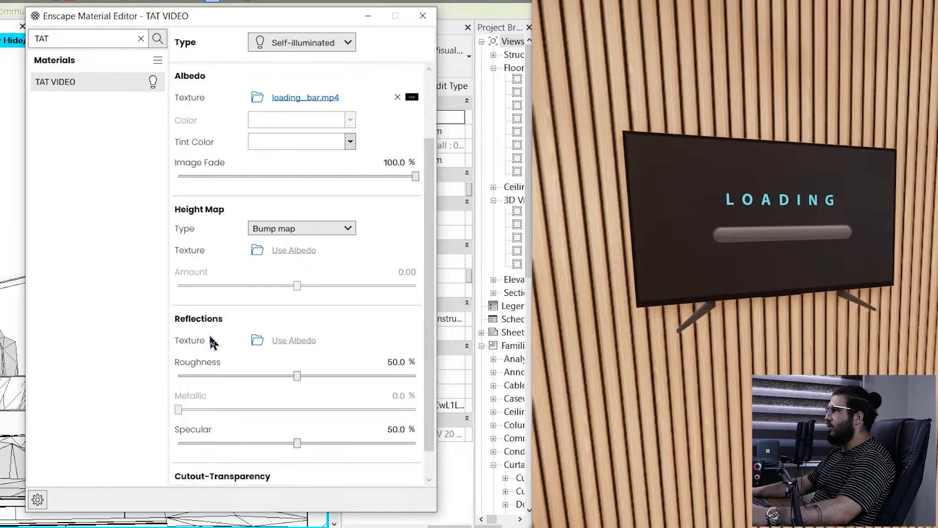